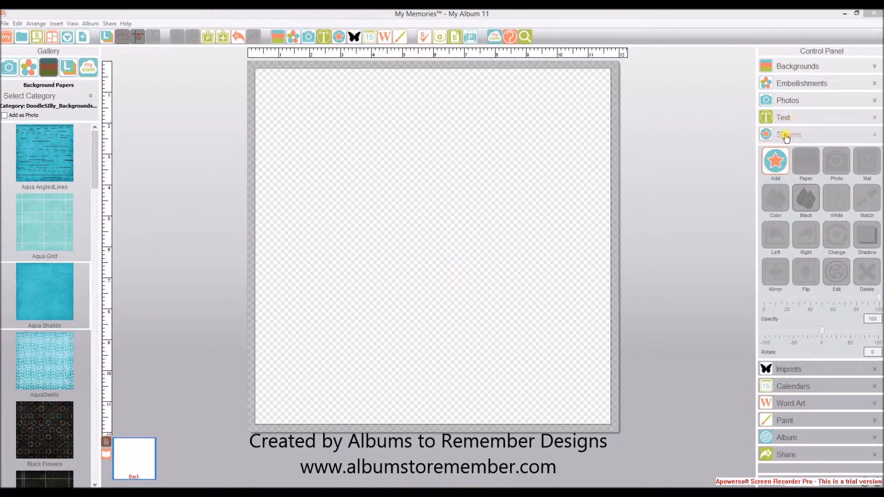
# Step: Add a shape from the Originals category, choosing Square/Rectangle
pyautogui.click(775, 164)
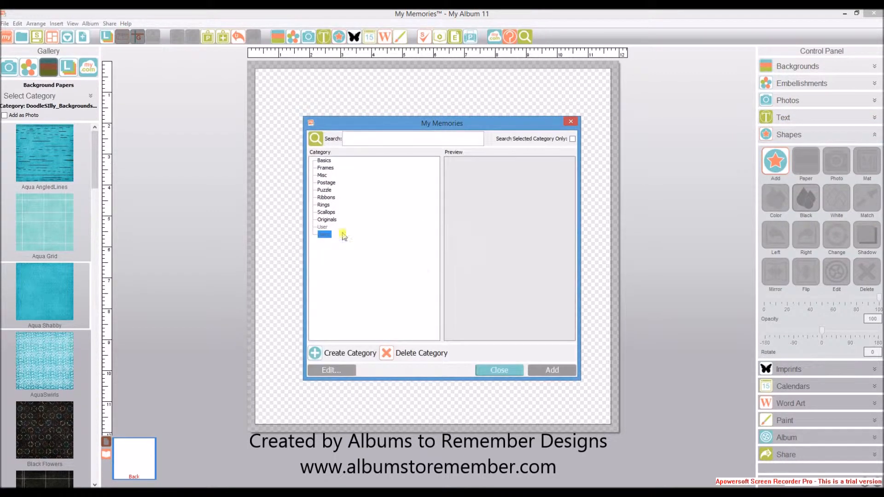
pyautogui.click(327, 219)
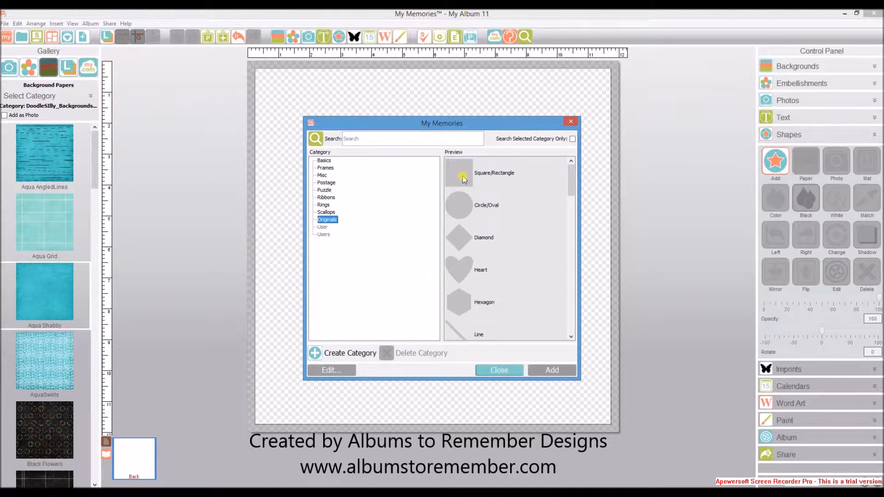
pyautogui.click(493, 172)
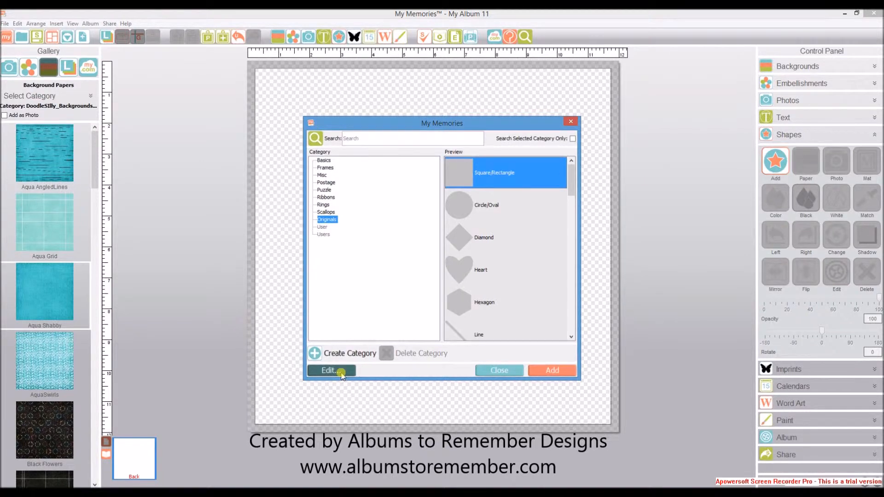
# Step: In the Shape Editor, insert a point on the left edge and pull it inward into a V notch
pyautogui.click(331, 371)
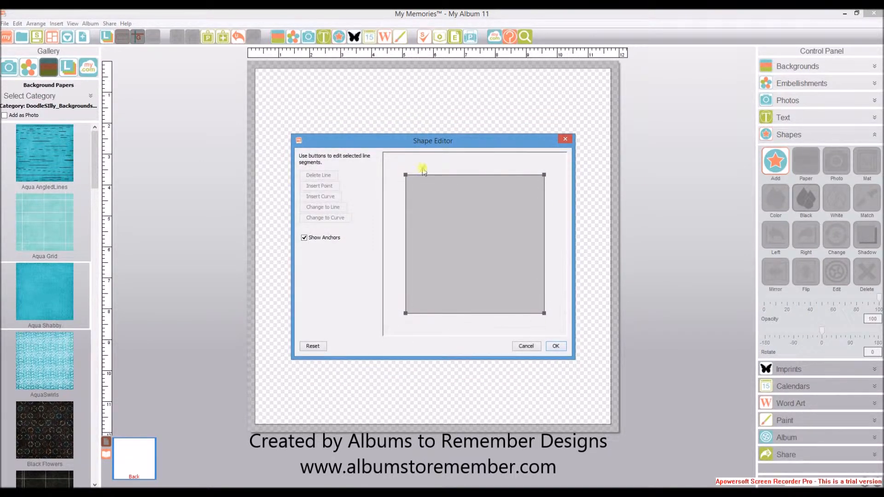
pyautogui.moveTo(477, 179)
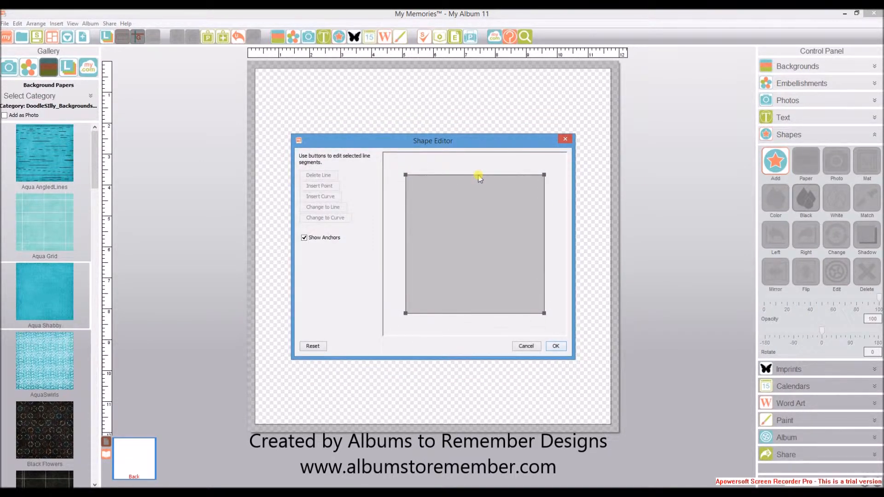
pyautogui.moveTo(407, 251)
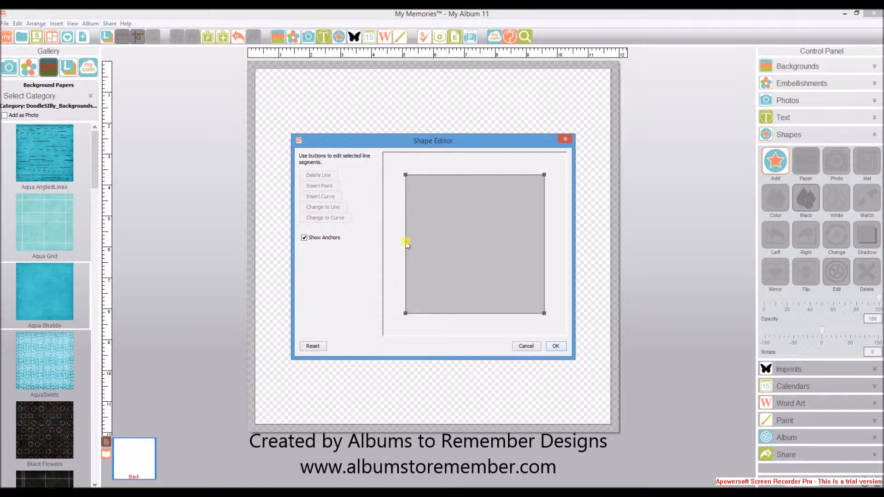
pyautogui.click(404, 244)
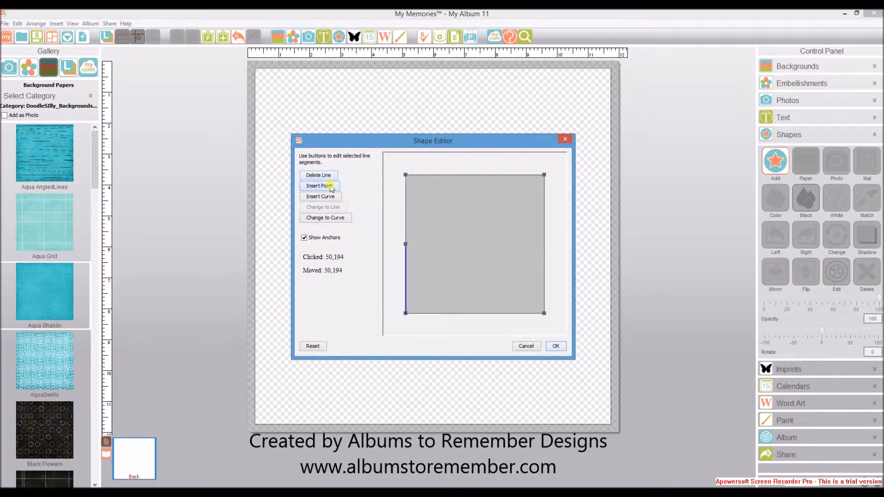
pyautogui.moveTo(414, 244)
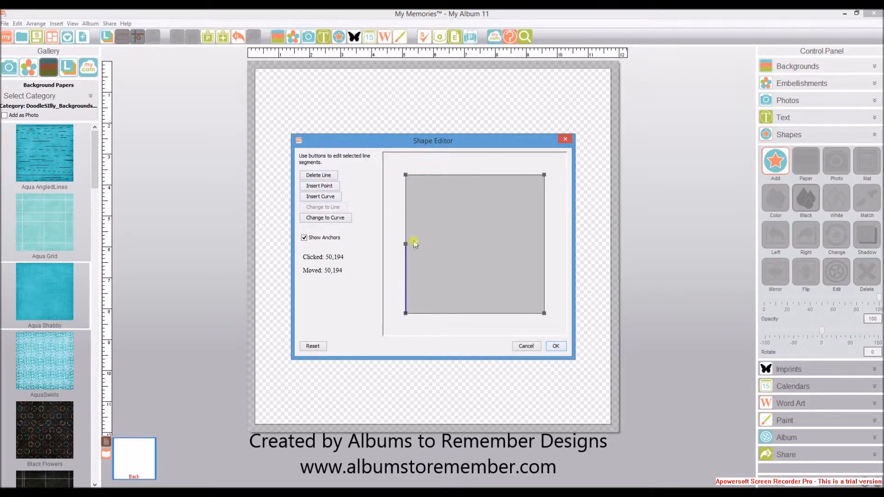
pyautogui.moveTo(419, 283)
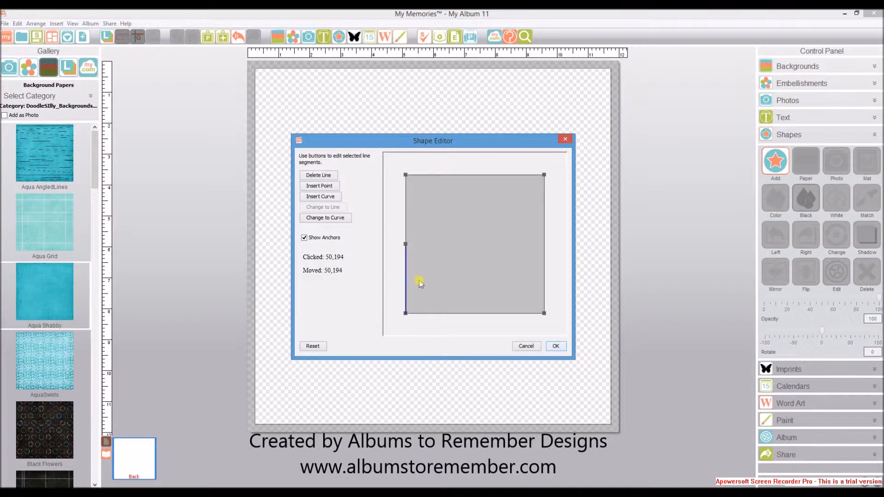
pyautogui.moveTo(406, 281)
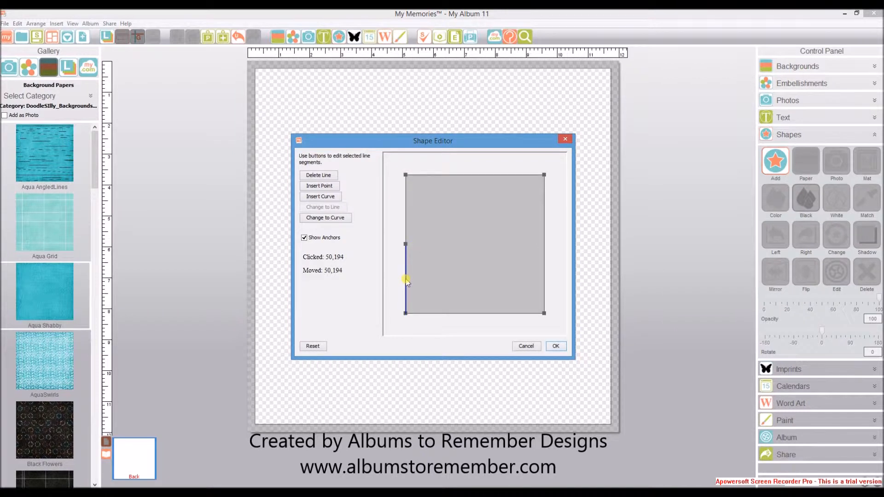
pyautogui.moveTo(405, 245)
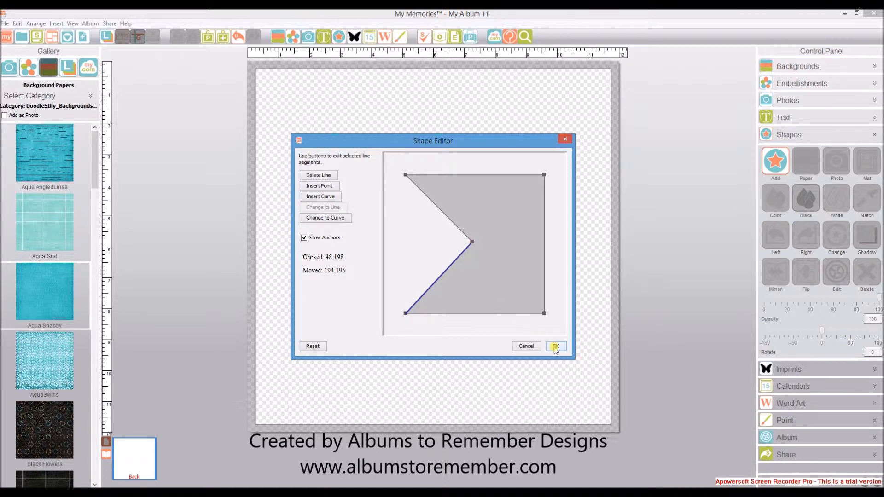
# Step: Name the new shape 'dovtail sample' so it lands on the page as a gray banner
pyautogui.click(555, 346)
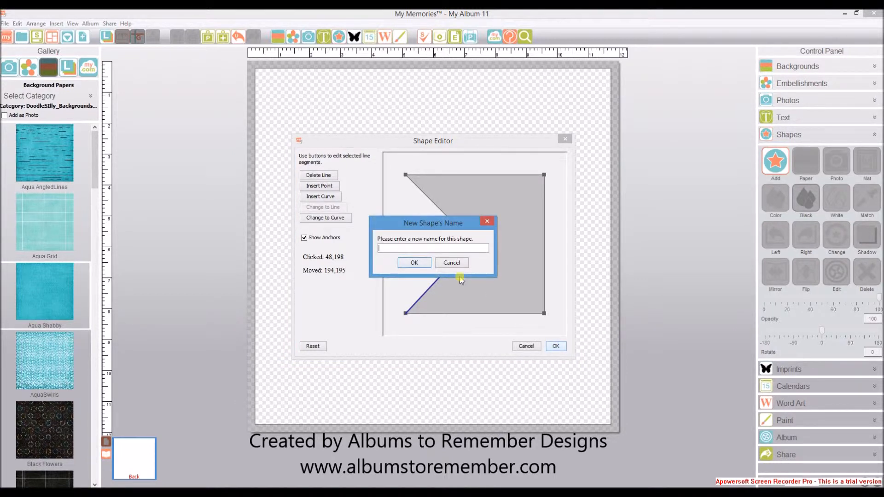
pyautogui.write('dovtail')
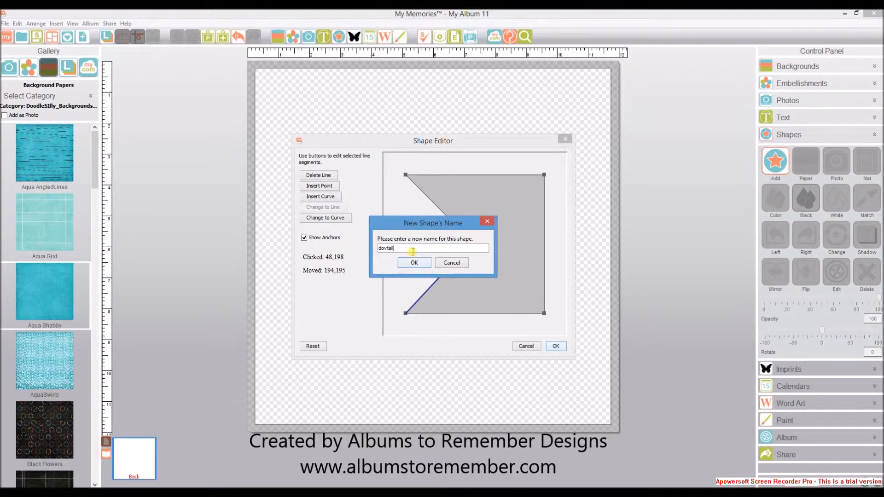
pyautogui.write('sample')
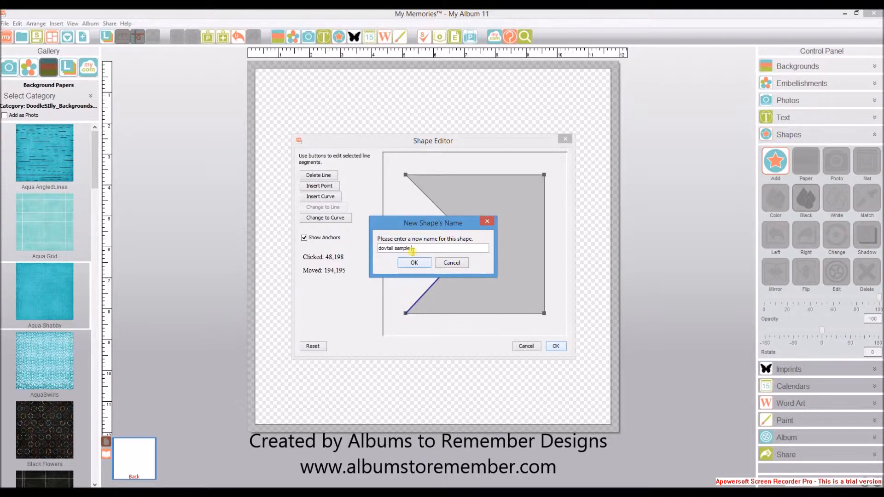
pyautogui.click(414, 263)
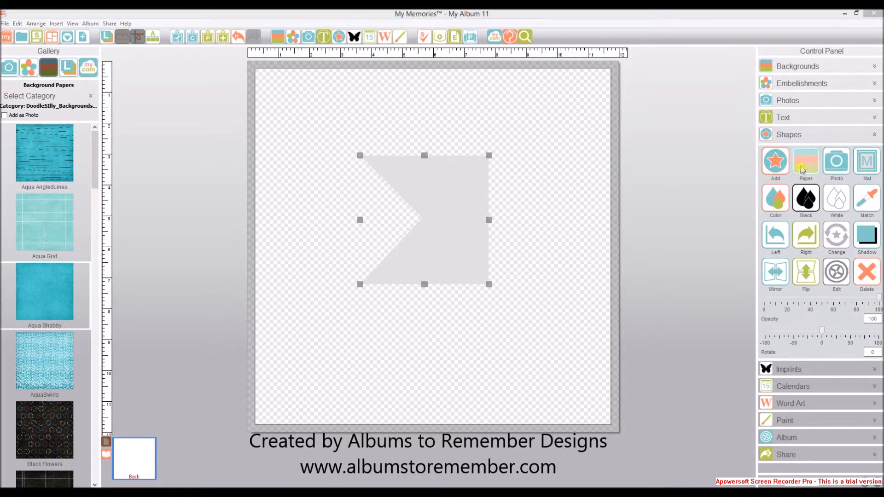
# Step: Fill the banner with Aqua Shabby paper and drag it to the upper right
pyautogui.click(805, 163)
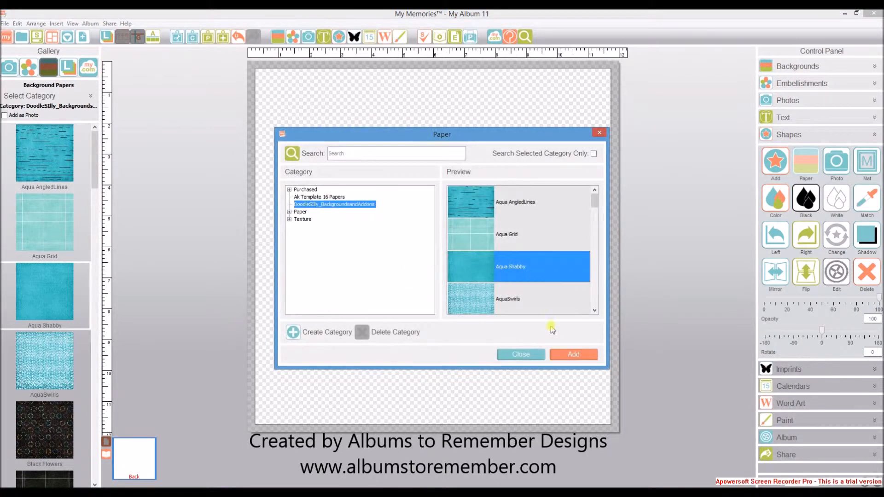
pyautogui.click(573, 354)
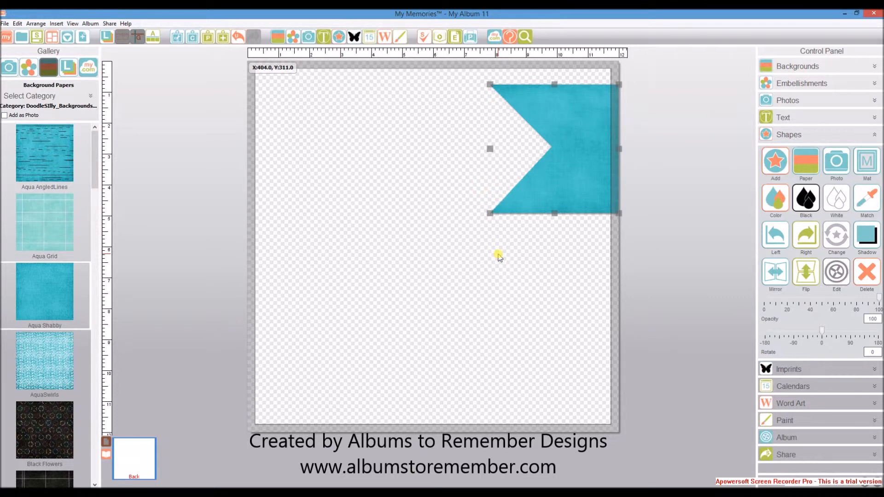
pyautogui.moveTo(776, 163)
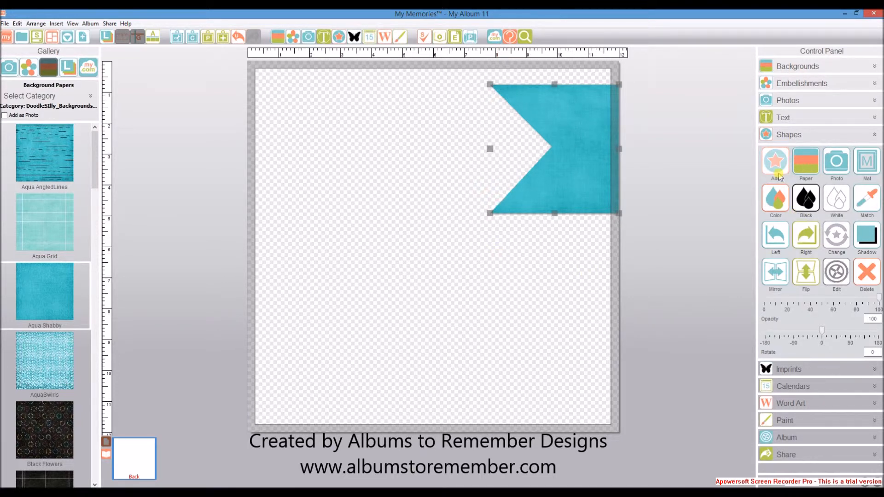
pyautogui.moveTo(775, 163)
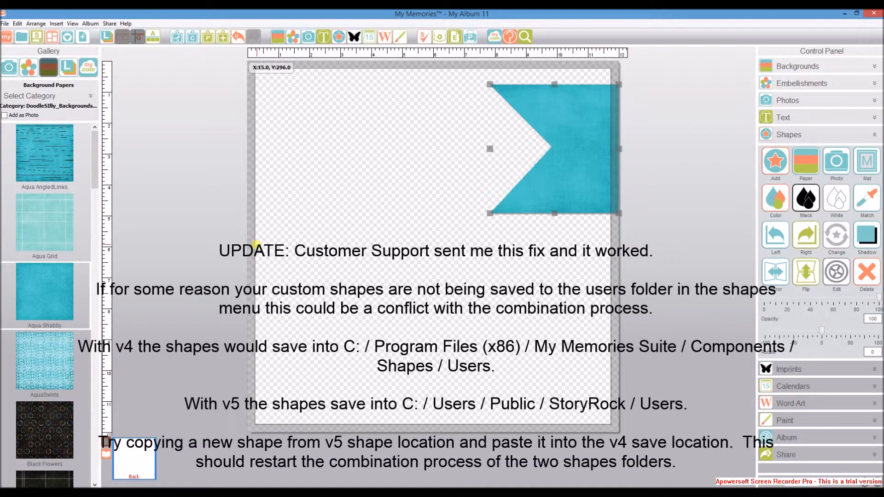
pyautogui.moveTo(321, 289)
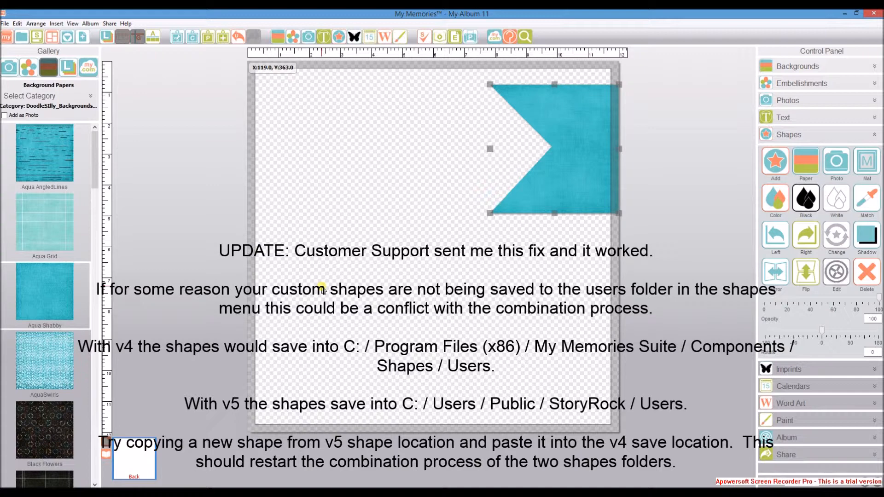